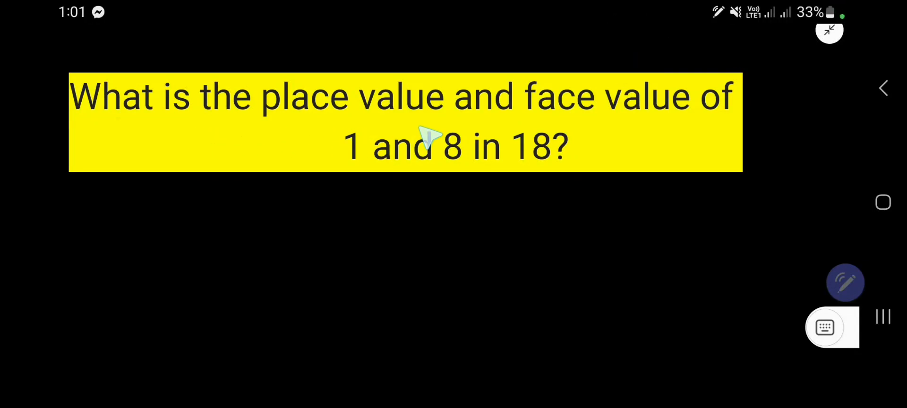
mouse_move(433, 176)
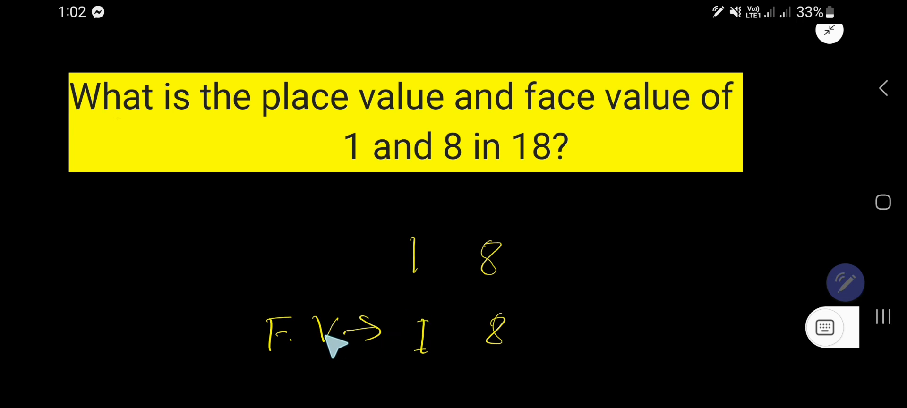
mouse_move(506, 297)
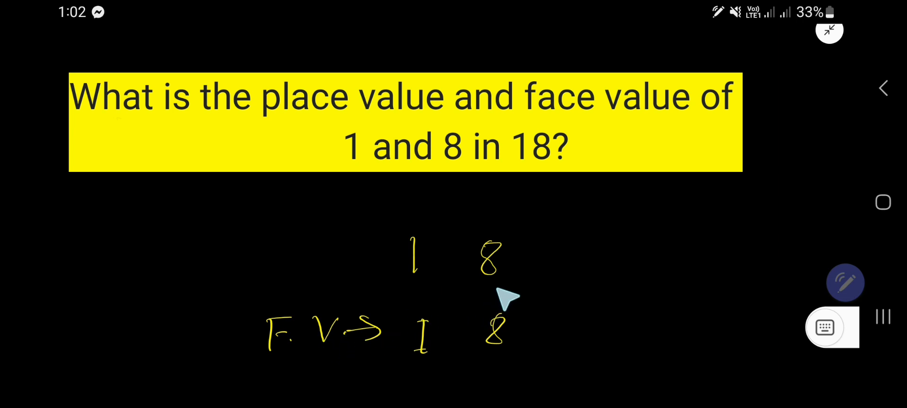
mouse_move(503, 356)
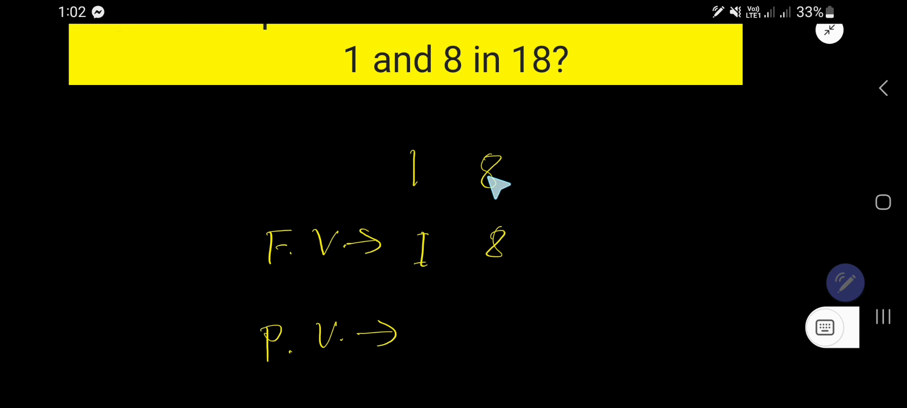
mouse_move(442, 229)
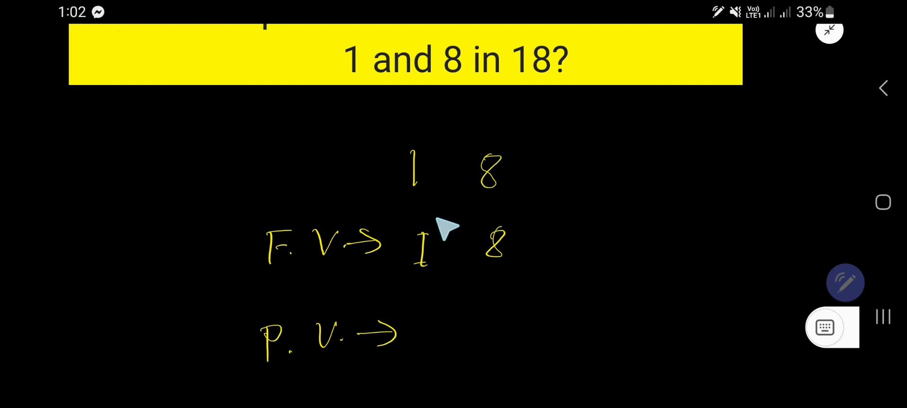
mouse_move(321, 364)
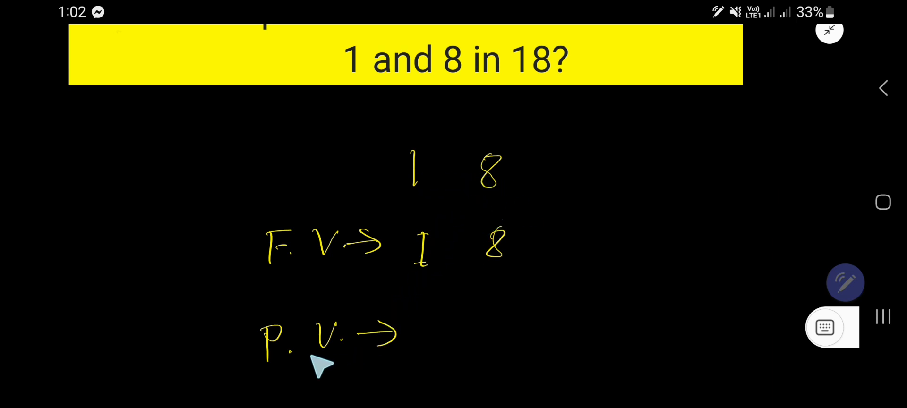
mouse_move(448, 266)
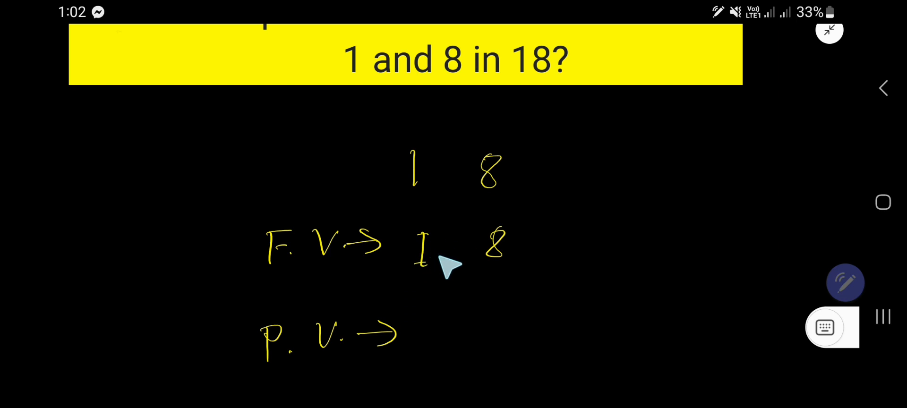
mouse_move(514, 176)
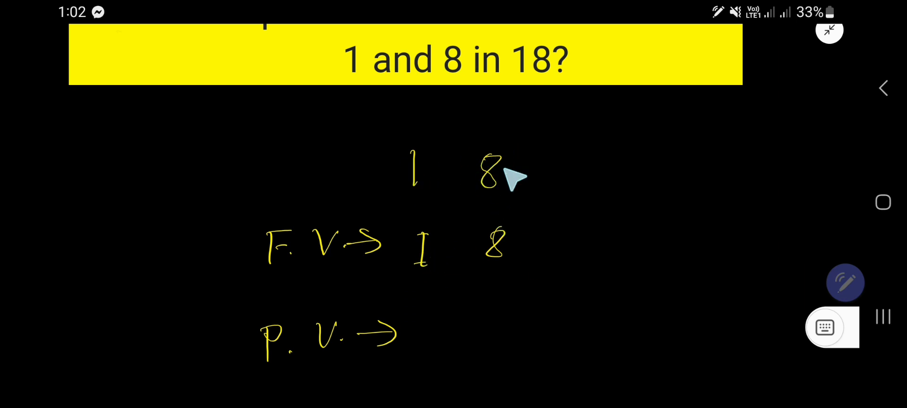
mouse_move(512, 193)
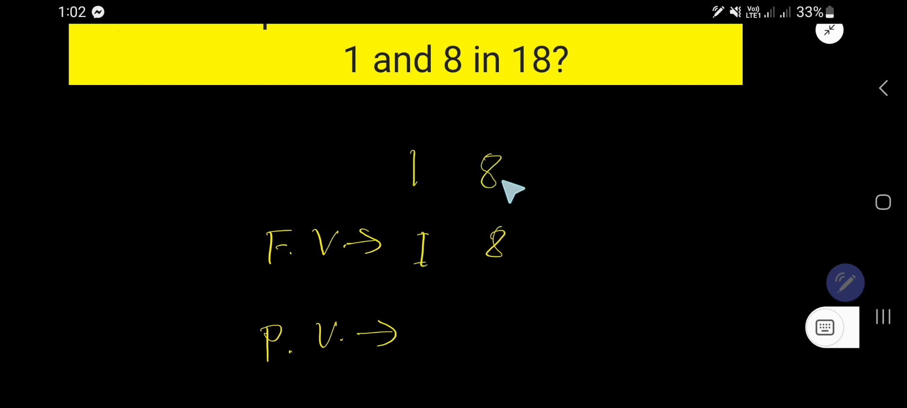
mouse_move(521, 318)
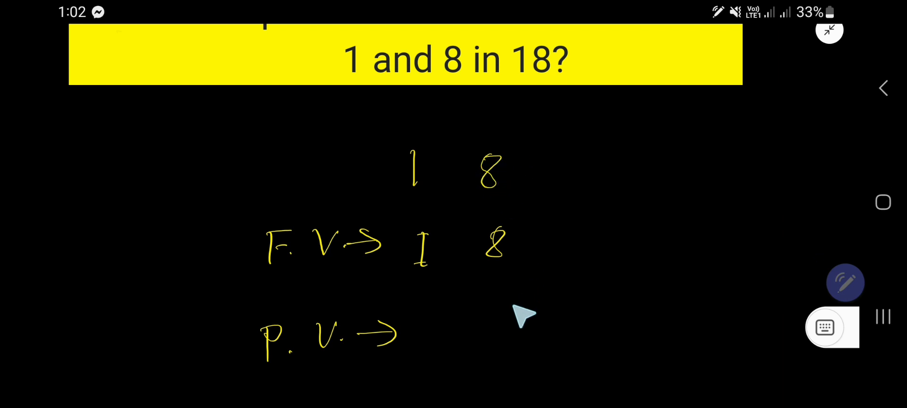
mouse_move(503, 197)
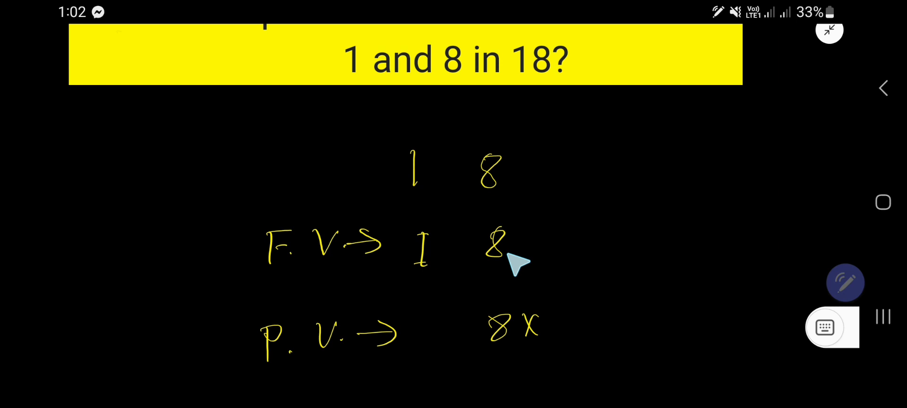
mouse_move(501, 137)
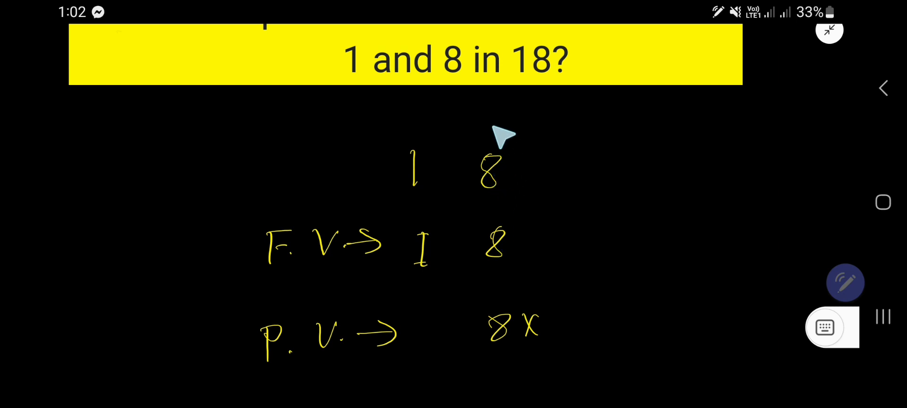
mouse_move(503, 217)
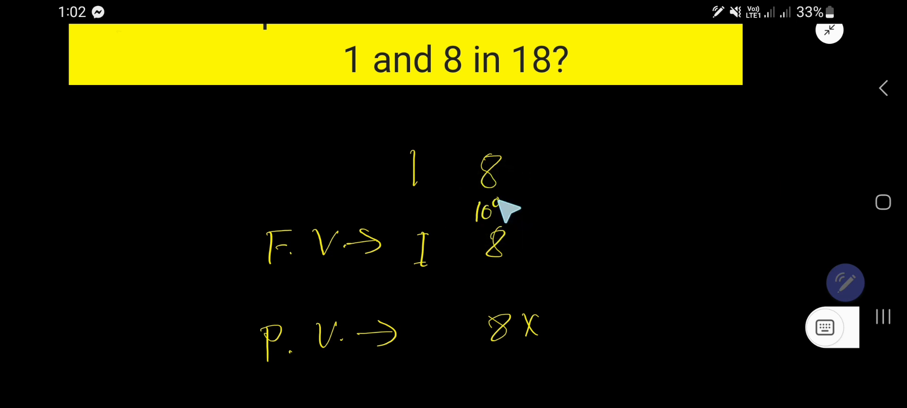
mouse_move(419, 194)
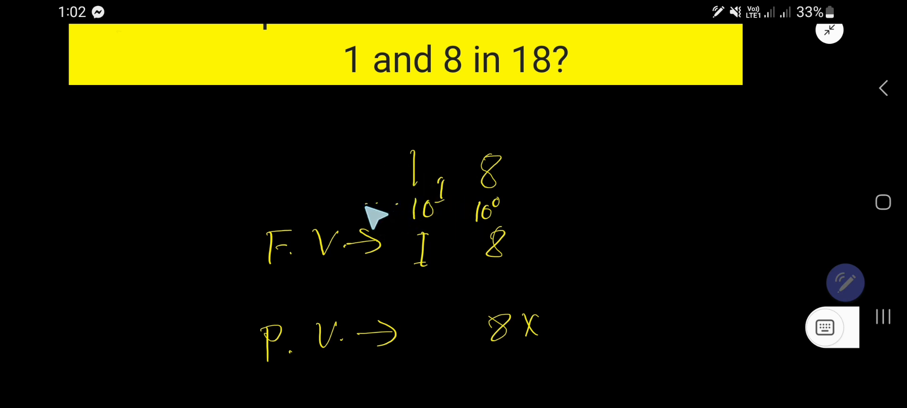
mouse_move(515, 193)
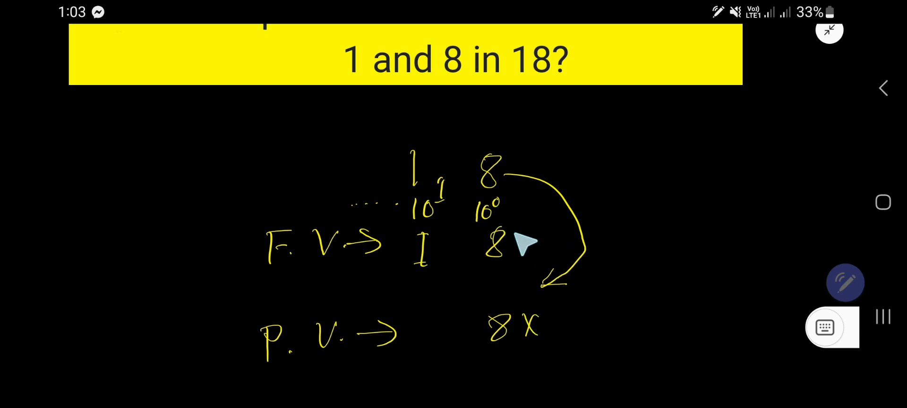
mouse_move(596, 323)
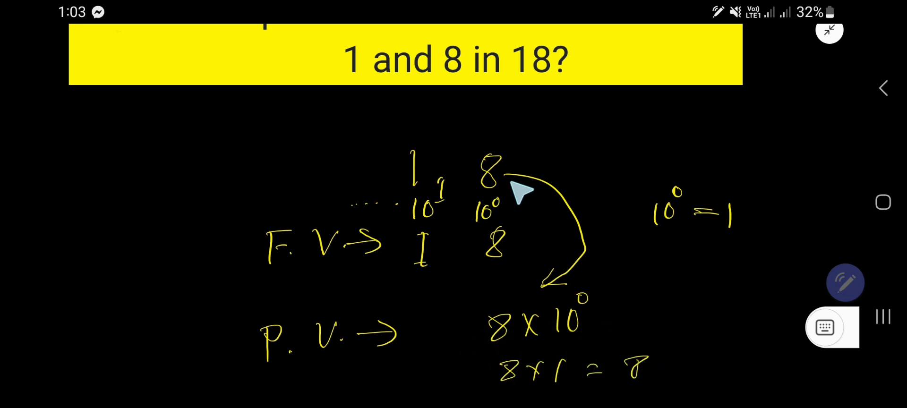
Step: Scroll down the whiteboard past the 8 × 10⁰ = 8 working
scroll(down, 3)
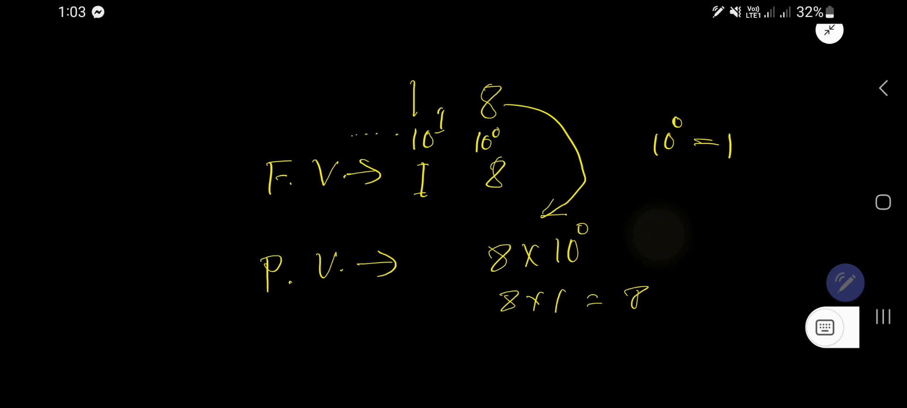
Step: Draw a curved arrow from the 1 and handwrite '1 × 10¹ = 1 × 10 = 10'
drag(393, 92, 376, 332)
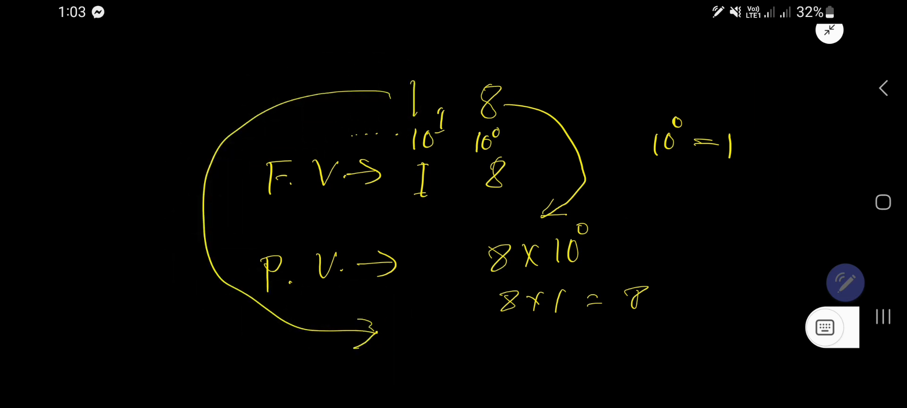
click(399, 326)
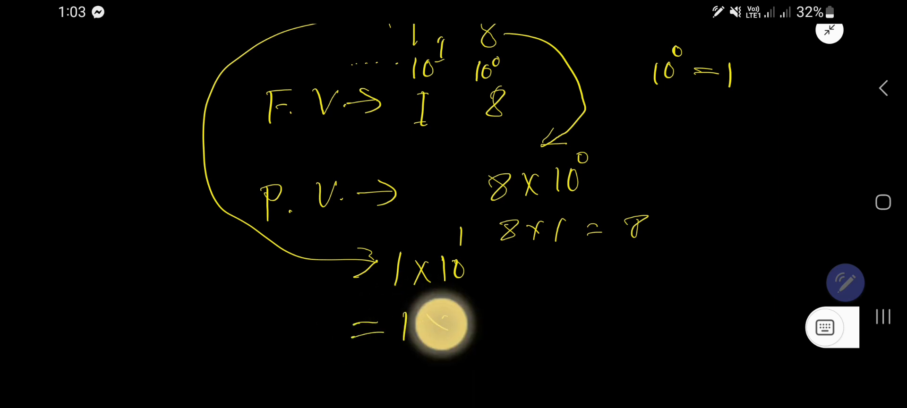
drag(434, 321, 598, 338)
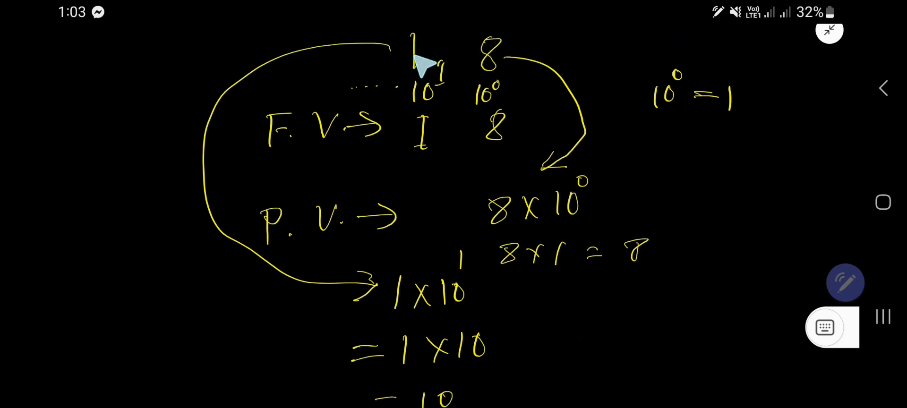
click(598, 312)
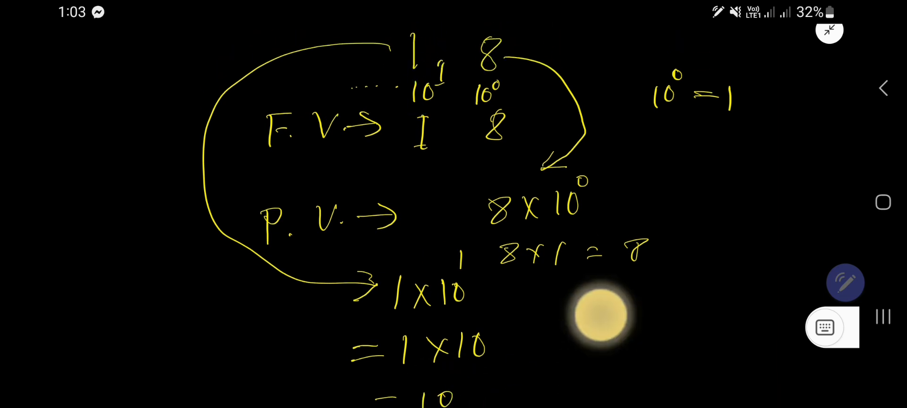